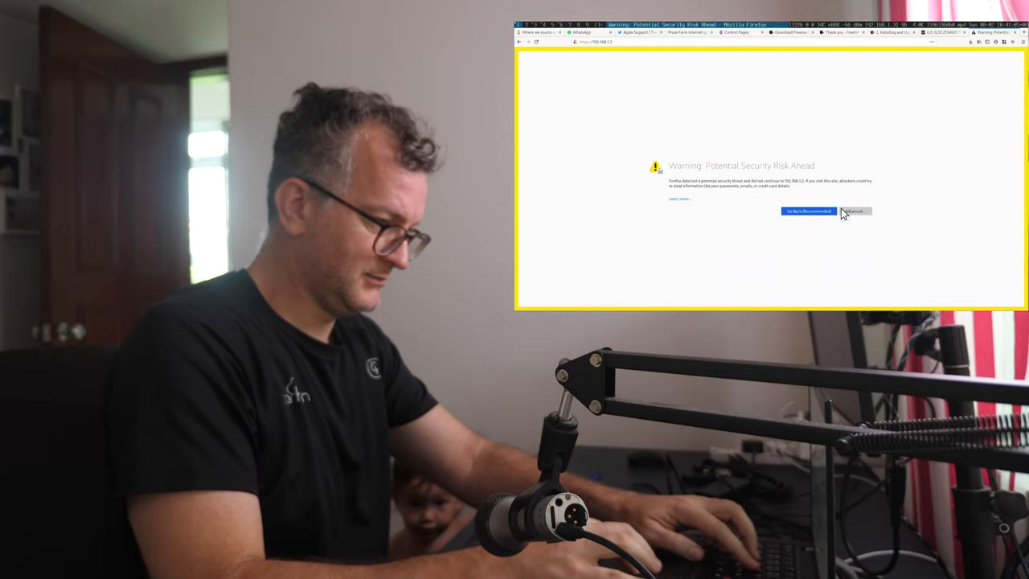
Step: Accept the self-signed certificate risk to continue to 192.168.1.2
{"action": "left_click", "coordinate": [853, 210]}
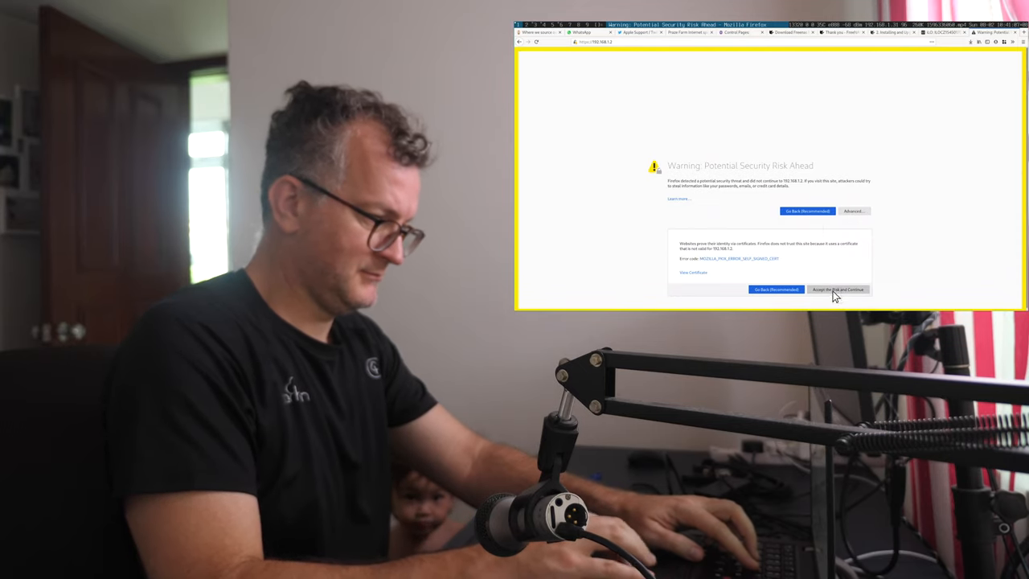
{"action": "left_click", "coordinate": [838, 289]}
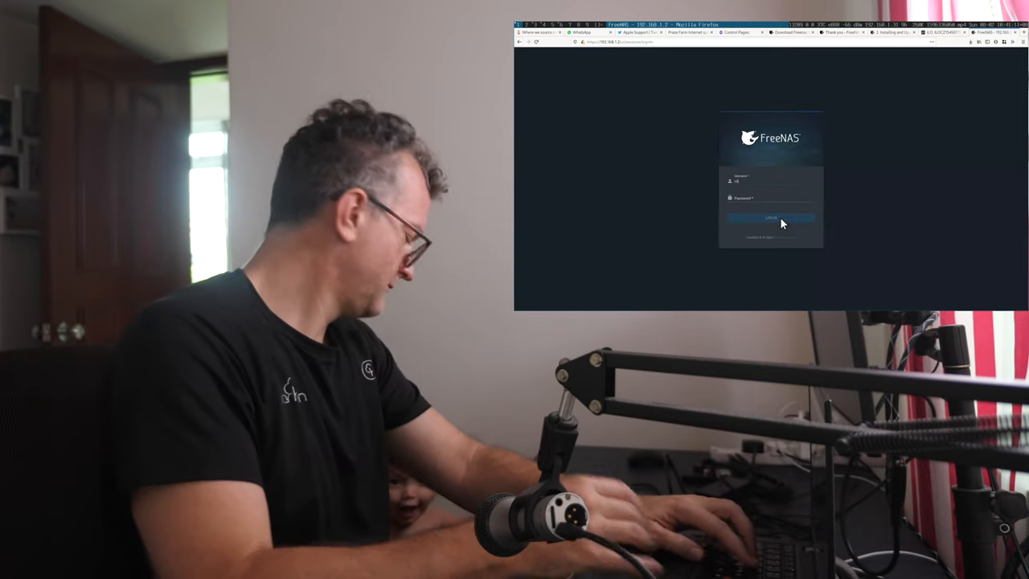
Step: Log in and open Storage > Pools to view the healthy 'red' pool and its datasets
{"action": "left_click", "coordinate": [770, 217]}
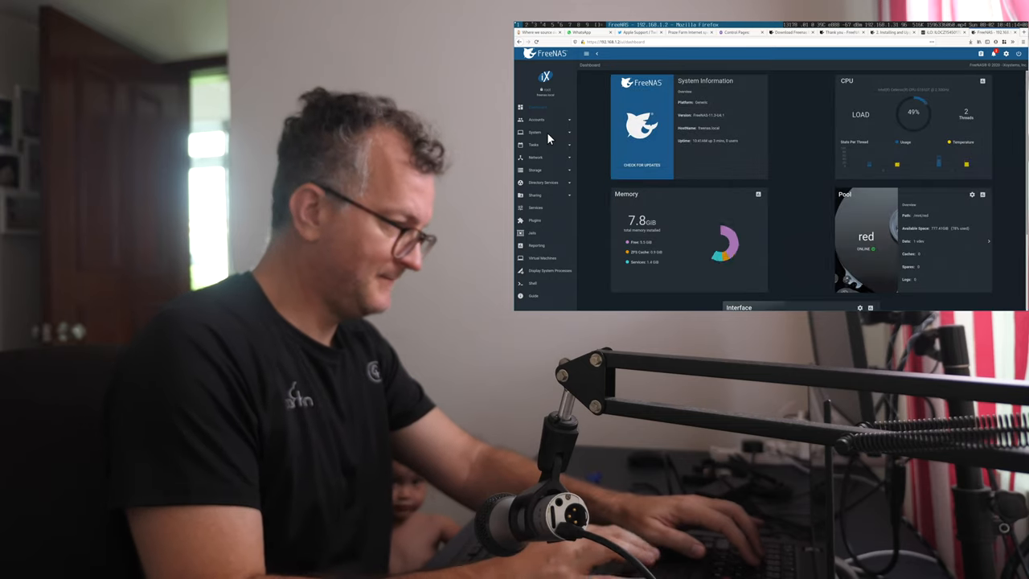
{"action": "left_click", "coordinate": [536, 170]}
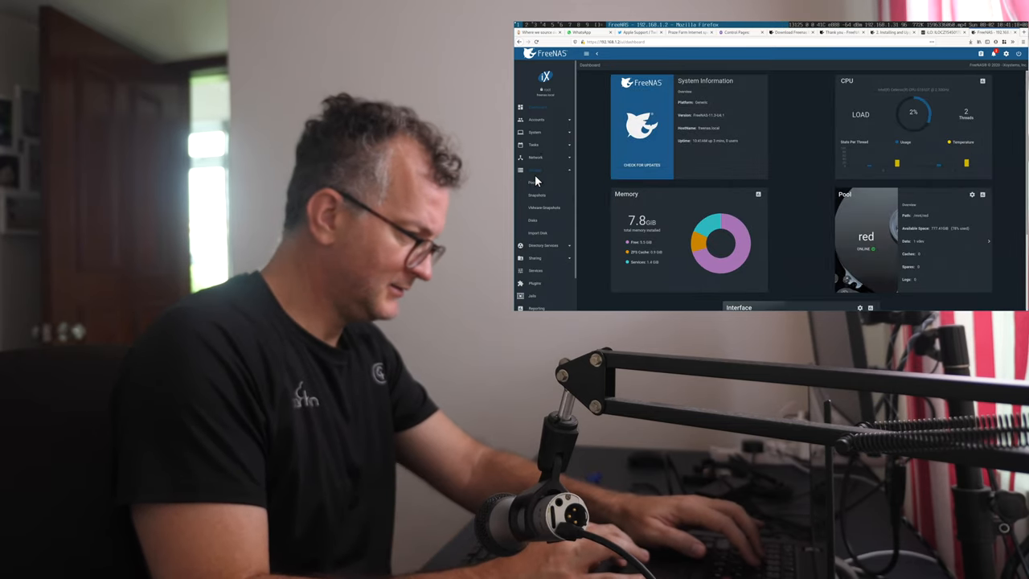
{"action": "left_click", "coordinate": [534, 170]}
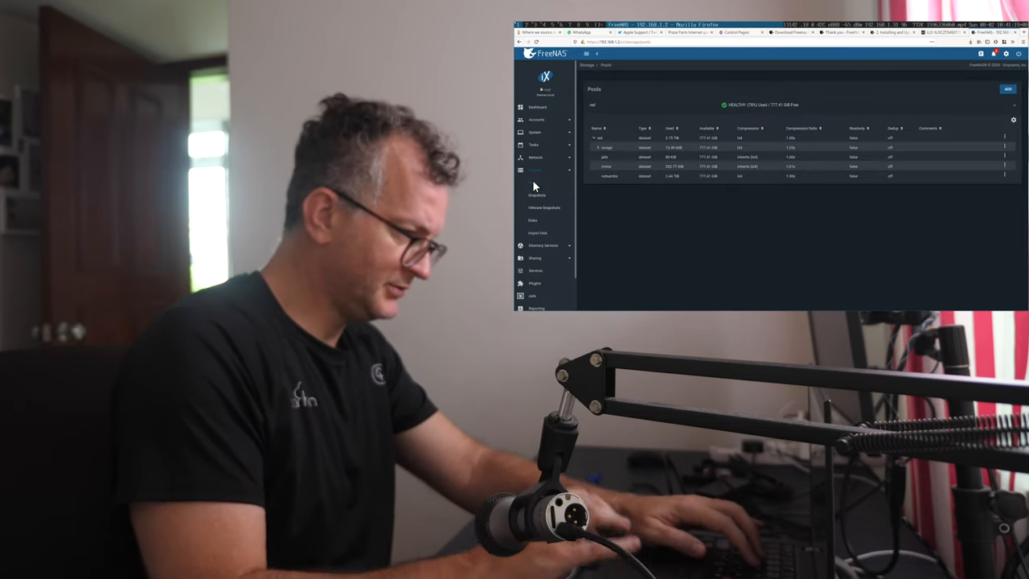